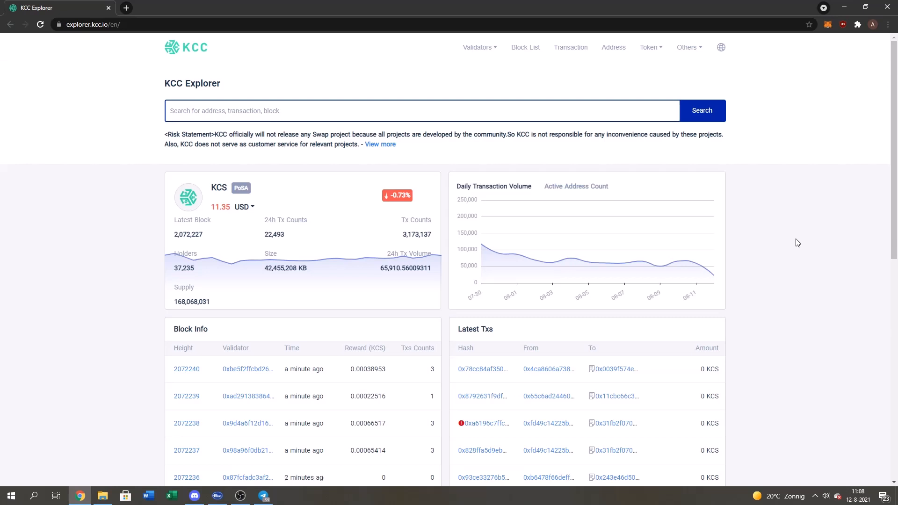
# Step: Show KCC Explorer's KRC-20 token list, ranked by transfers, from the Token menu
pyautogui.click(367, 110)
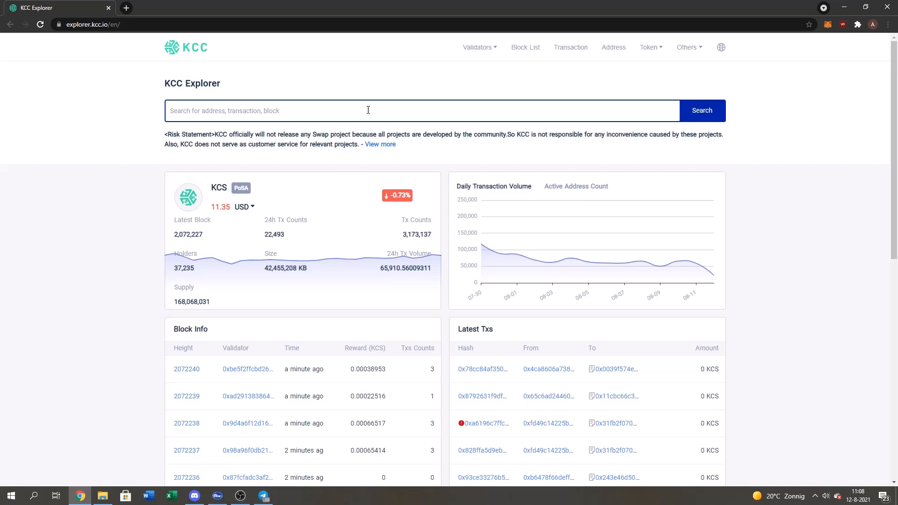
pyautogui.moveTo(75, 199)
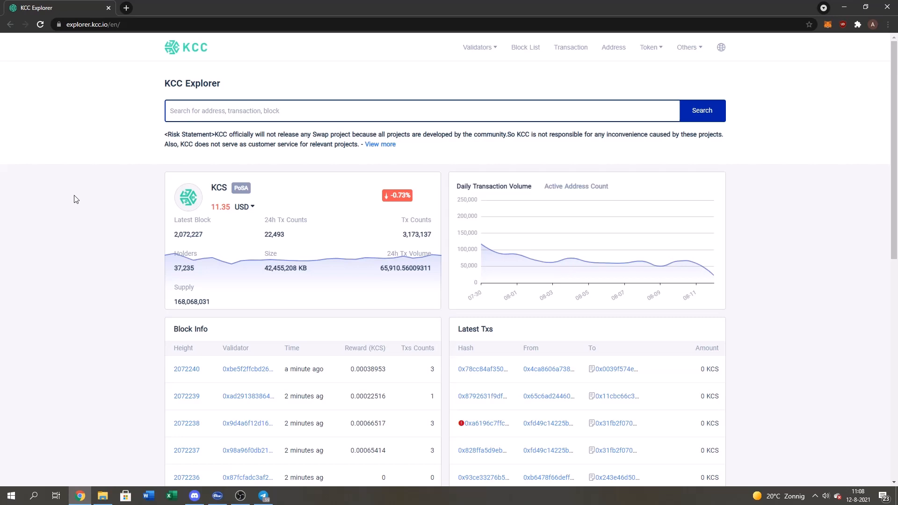
pyautogui.click(649, 47)
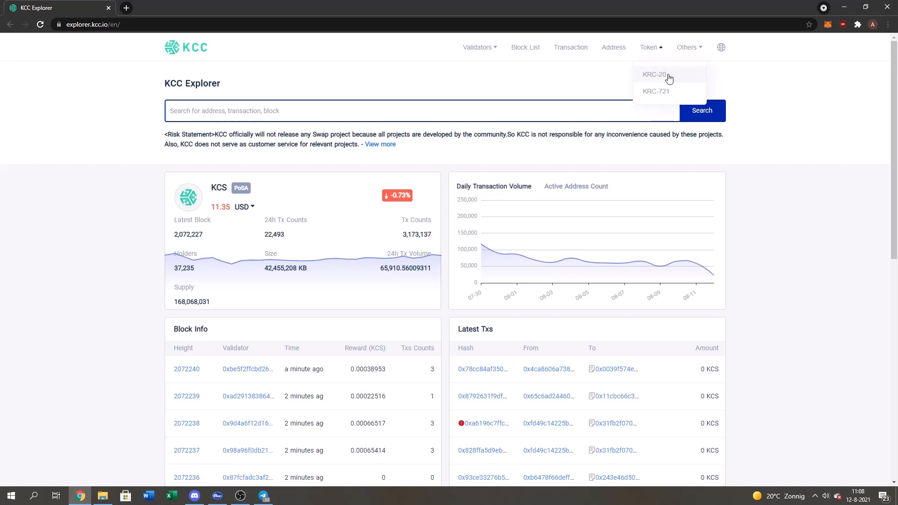
pyautogui.click(654, 74)
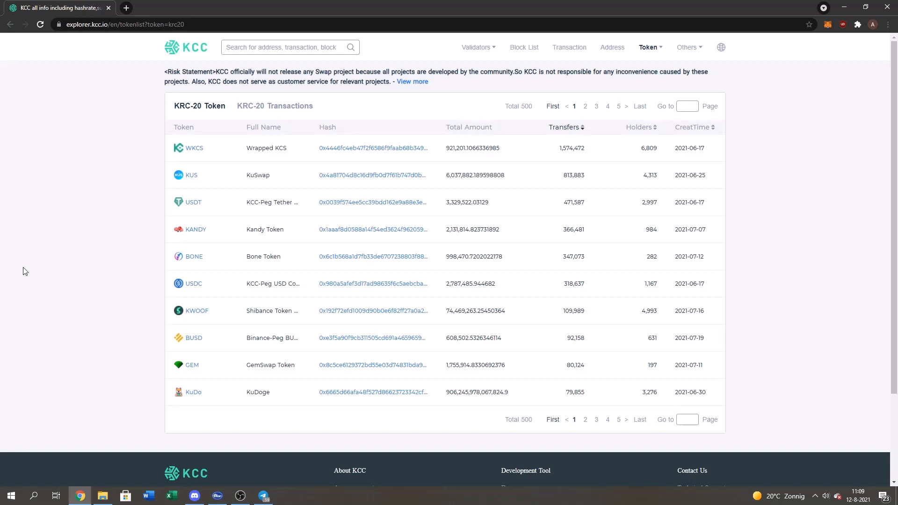
pyautogui.moveTo(259, 349)
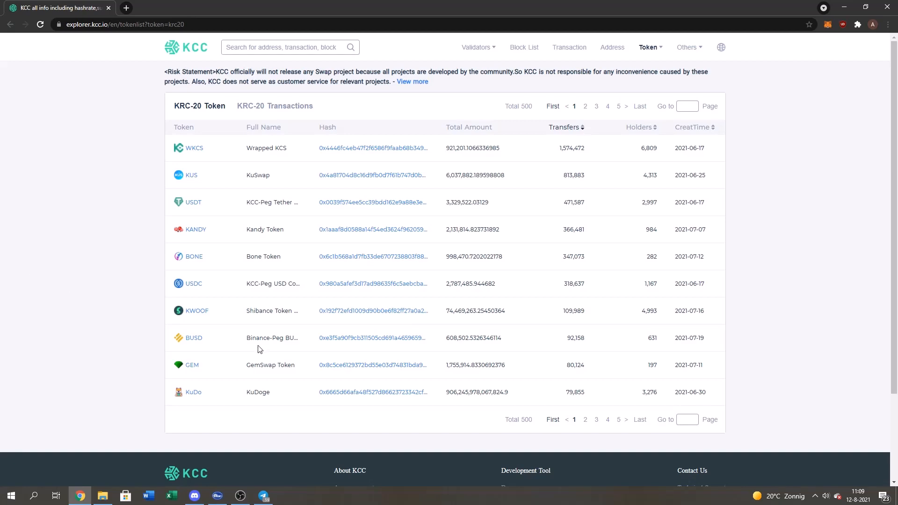
pyautogui.moveTo(339, 342)
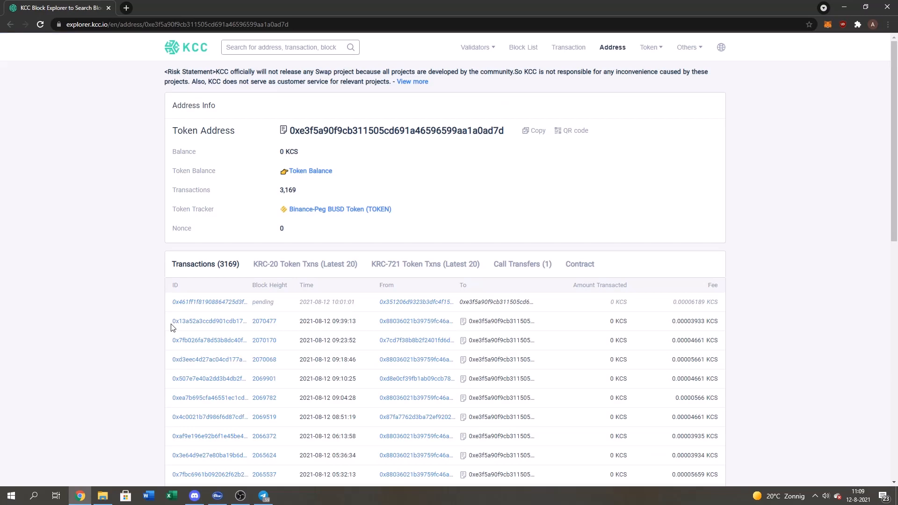
pyautogui.moveTo(482, 150)
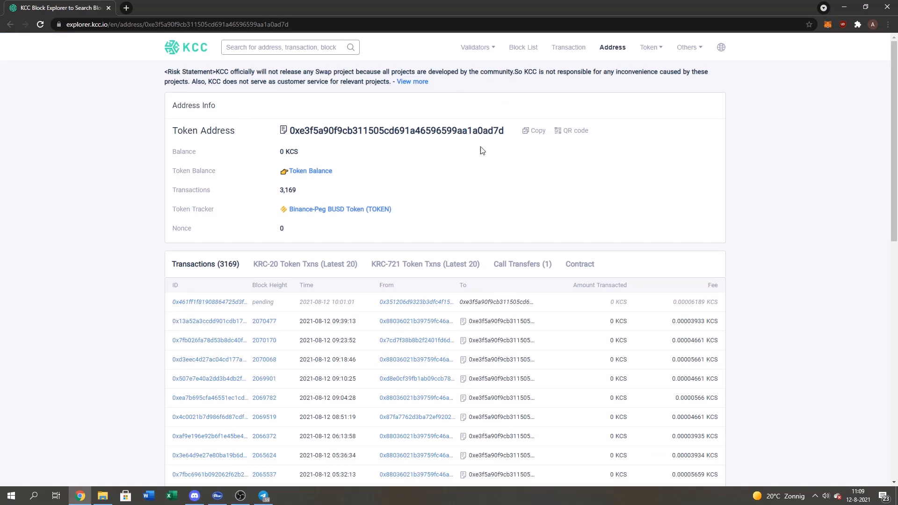
# Step: Copy the Binance-Peg BUSD token address from its KCC Explorer page
pyautogui.click(532, 130)
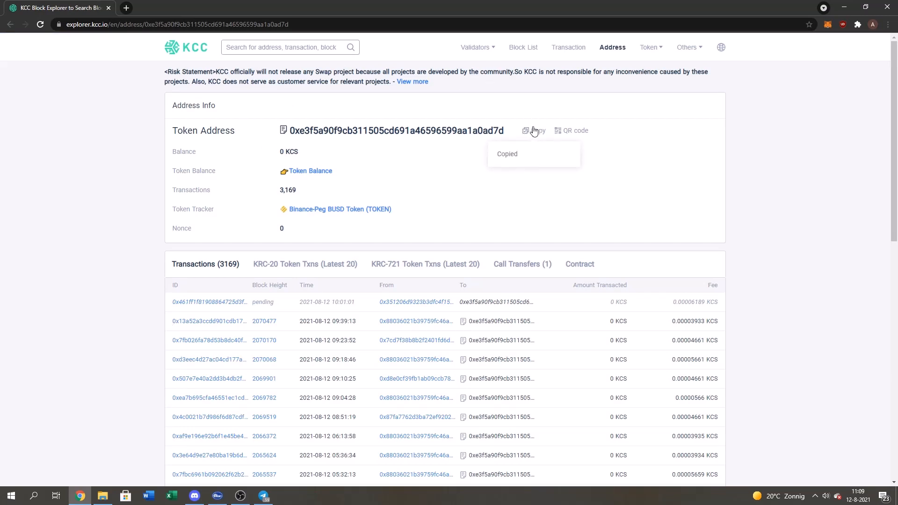
pyautogui.moveTo(825, 30)
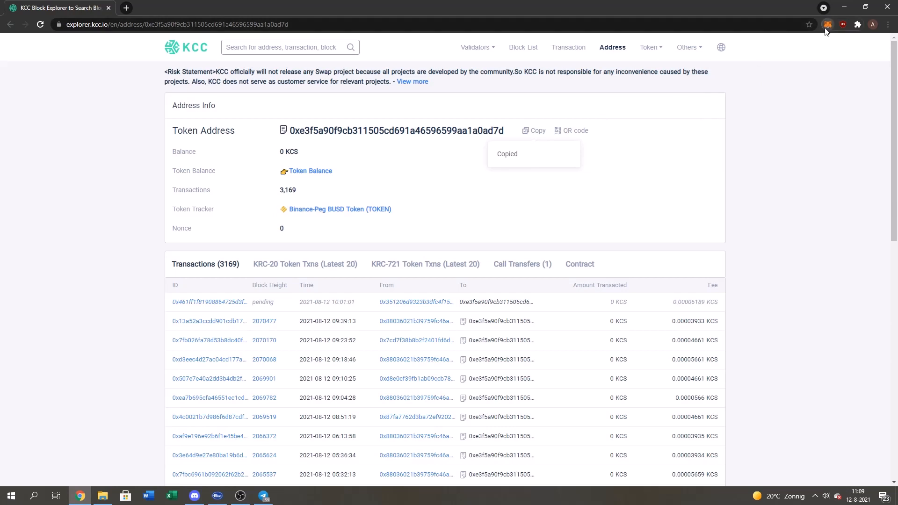
# Step: Add the copied BUSD contract to MetaMask as a custom token with a 0 BUSD balance
pyautogui.click(826, 23)
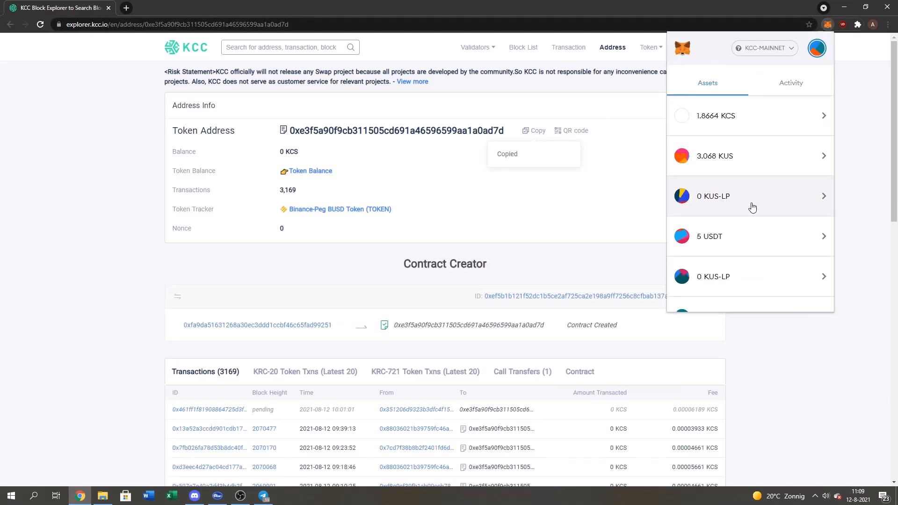
pyautogui.scroll(-3)
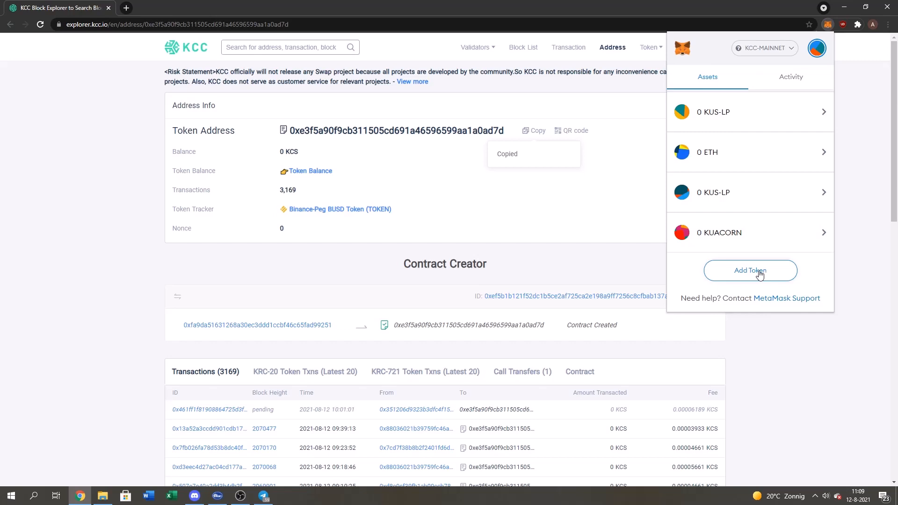
pyautogui.click(750, 270)
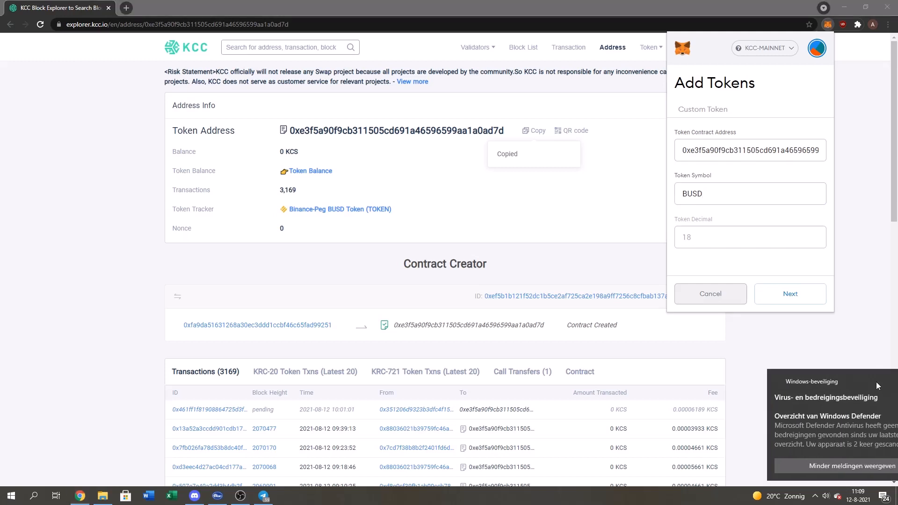
pyautogui.click(790, 294)
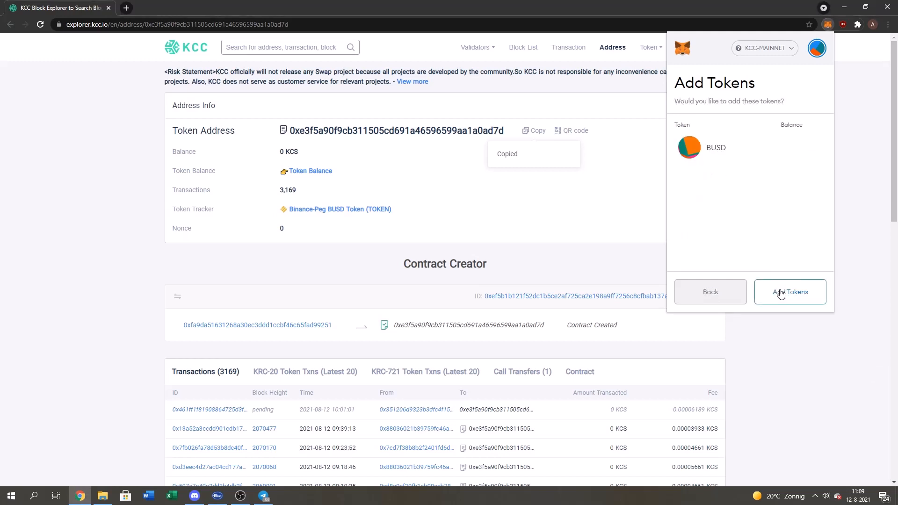
pyautogui.click(789, 291)
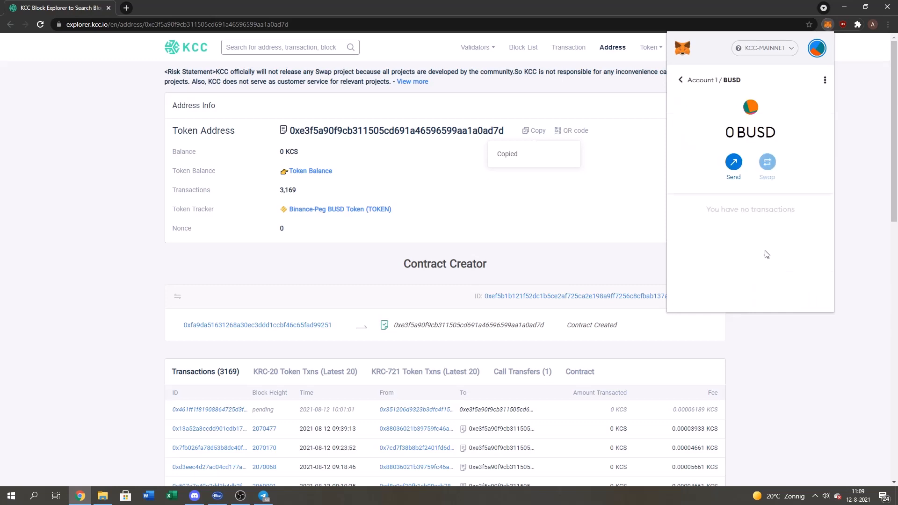
# Step: Go back to Account 1's KCC-MAINNET assets and scroll past USDT, BNB and USDC
pyautogui.click(680, 79)
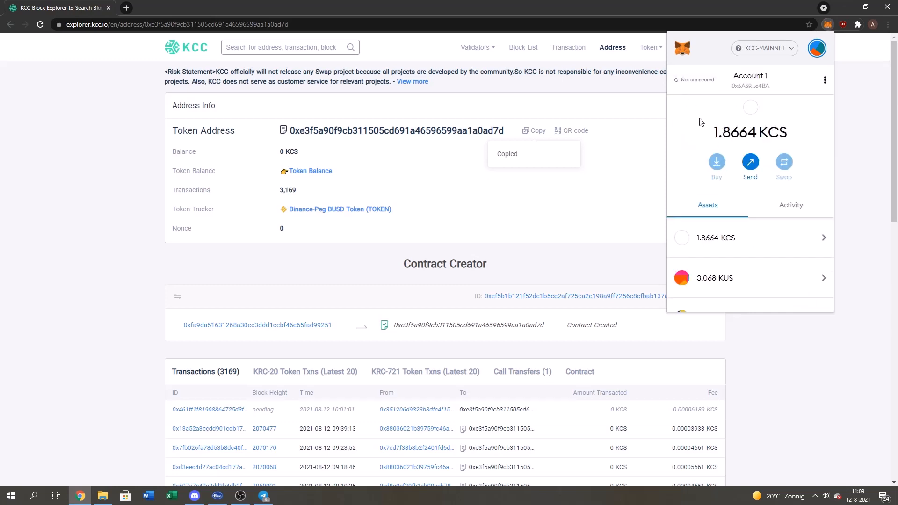
pyautogui.scroll(-3)
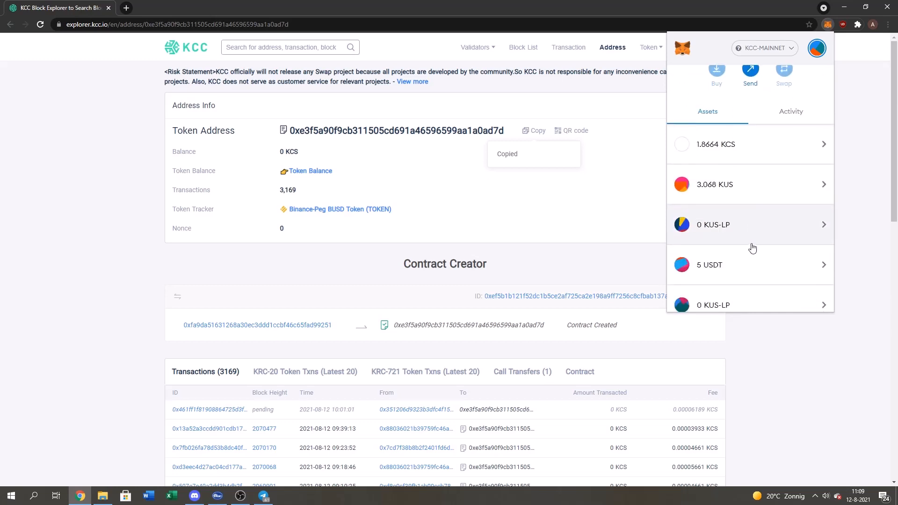
pyautogui.scroll(-3)
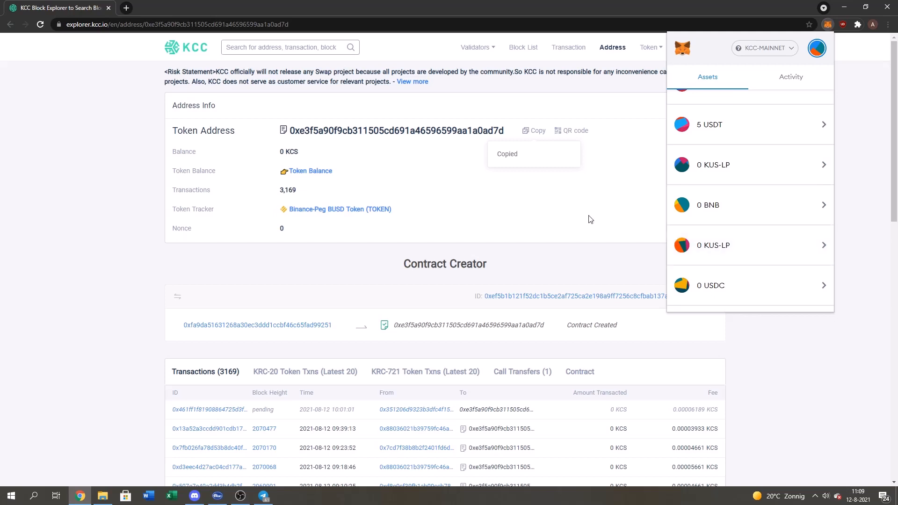